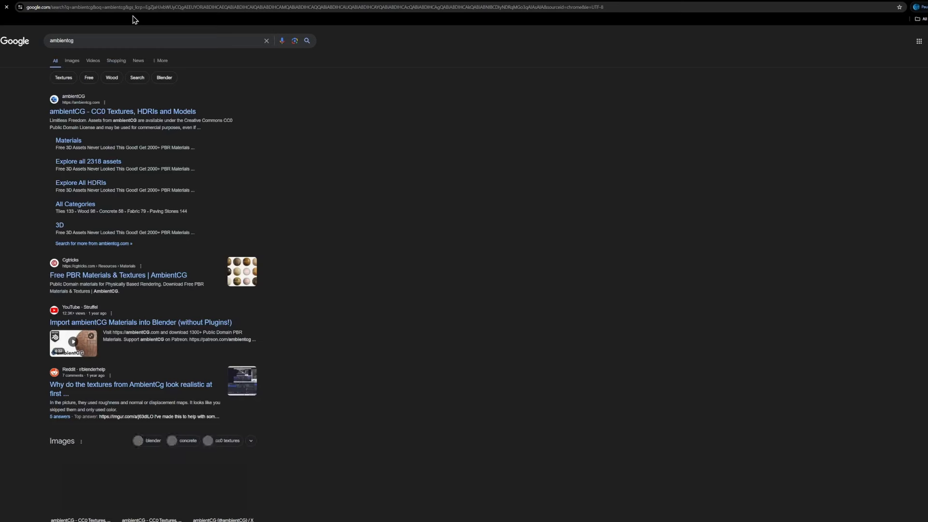
Visit the ambientCG texture site from the Google results, then return to Blender
click(122, 111)
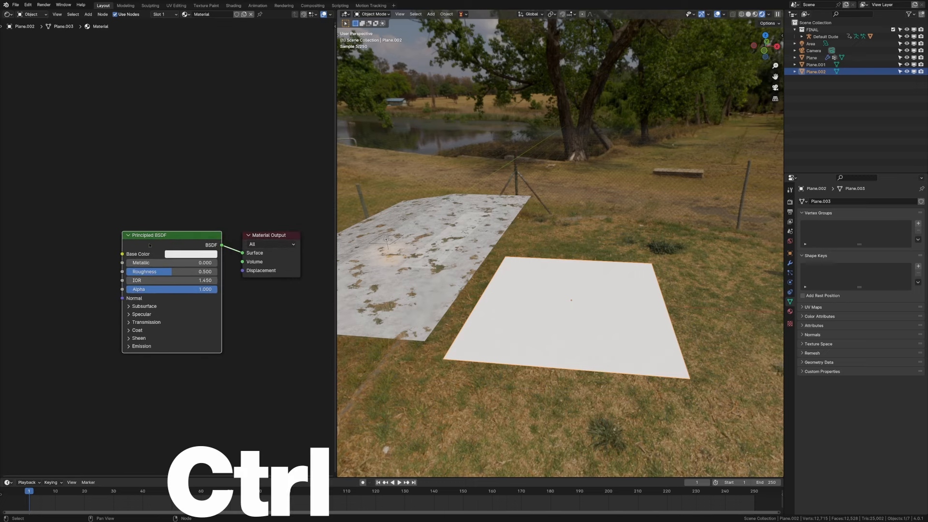
Load the Asphalt023S 4K maps onto the plane's Principled BSDF via Node Wrangler's texture setup
key(Ctrl+Shift+T)
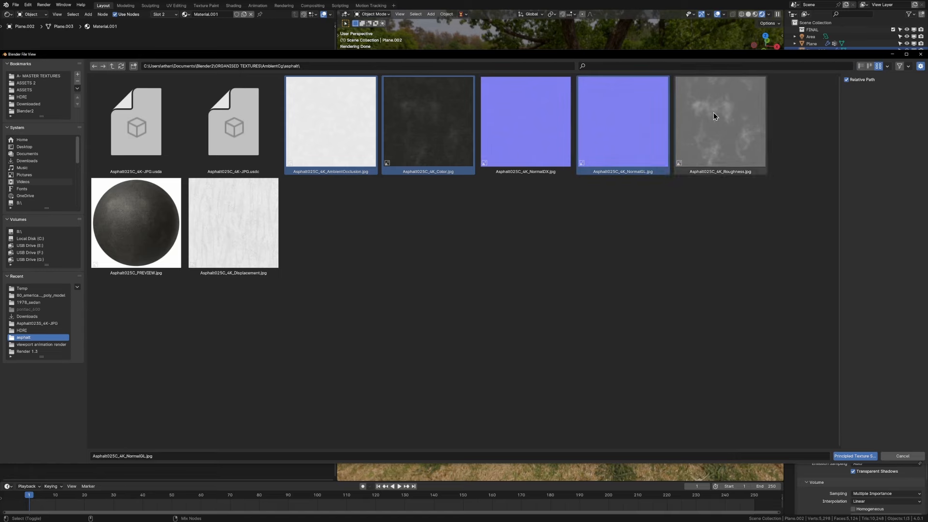
click(233, 223)
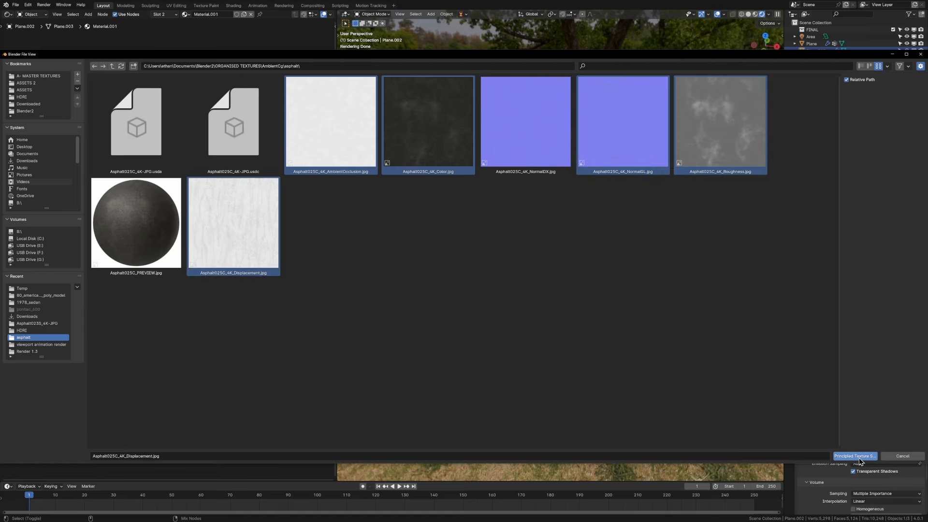
click(854, 456)
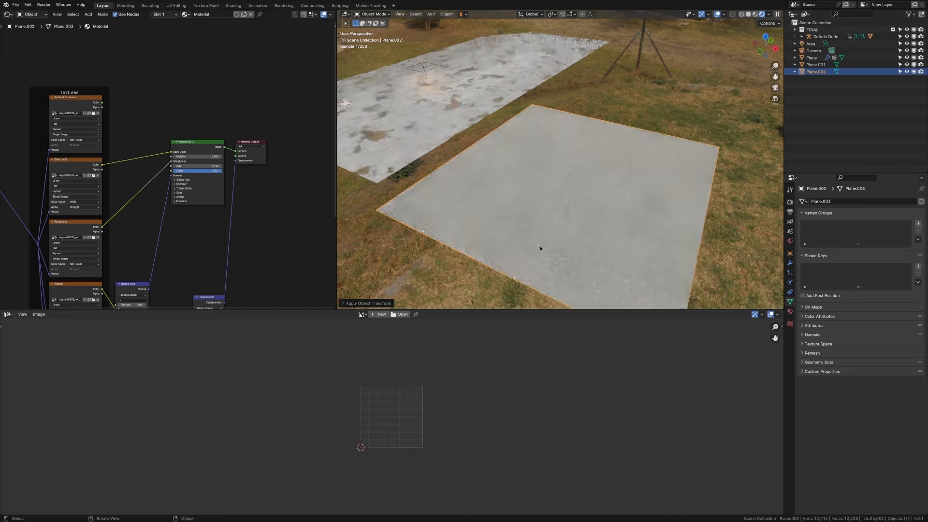
Frame the node tree, inspect the original Plane's material, then reselect Plane.002
key(Tab)
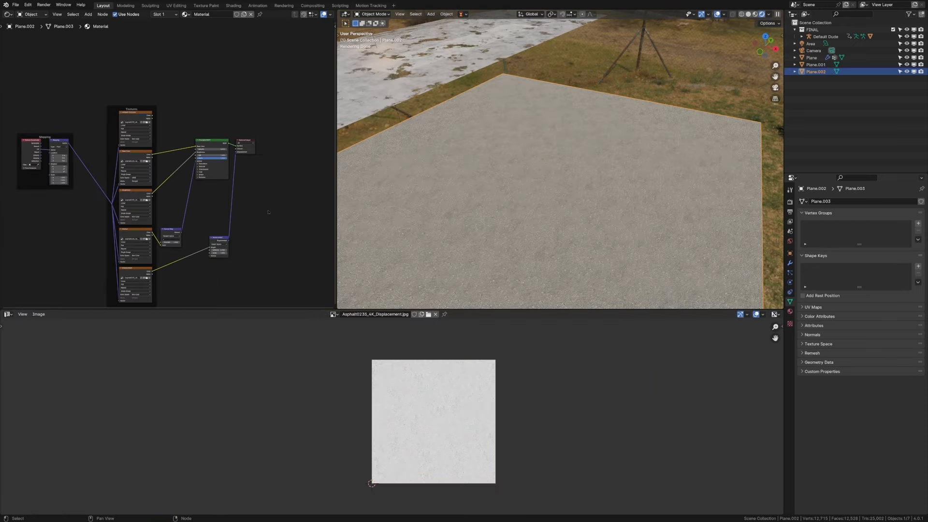
click(810, 57)
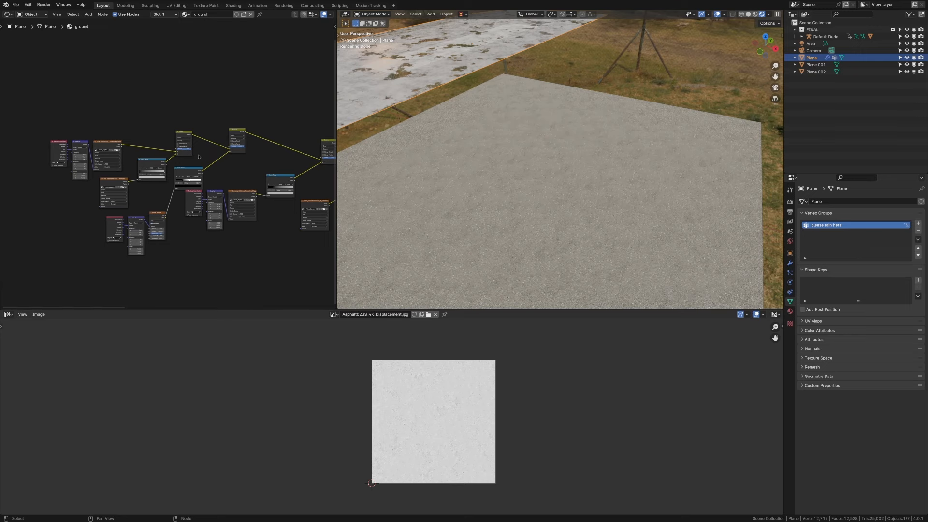
click(817, 71)
text(c)
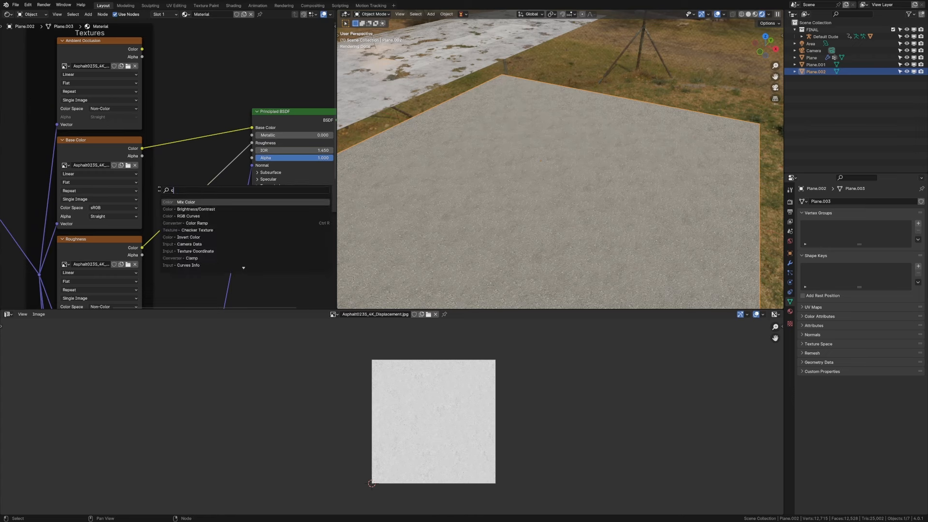
Insert a Color Ramp on the roughness map and pull its black and white stops to soften roughness
click(196, 223)
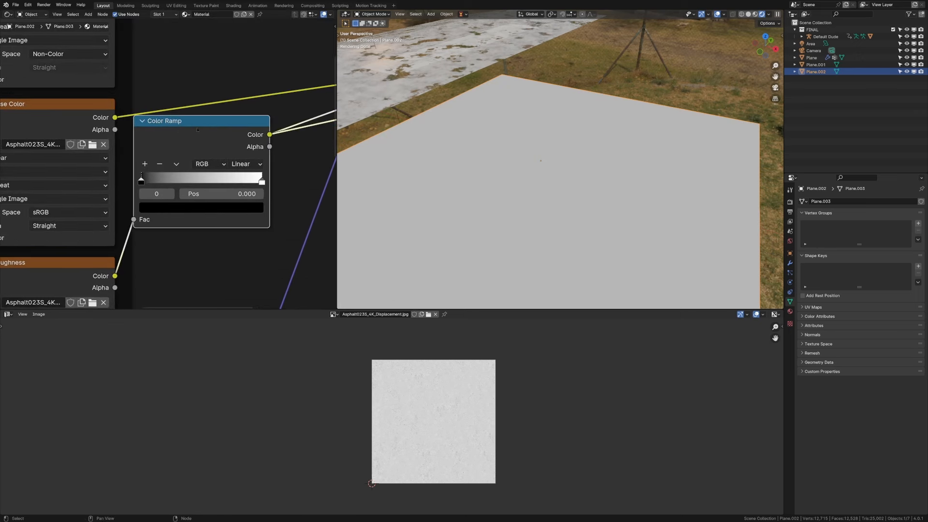
drag(141, 182, 179, 181)
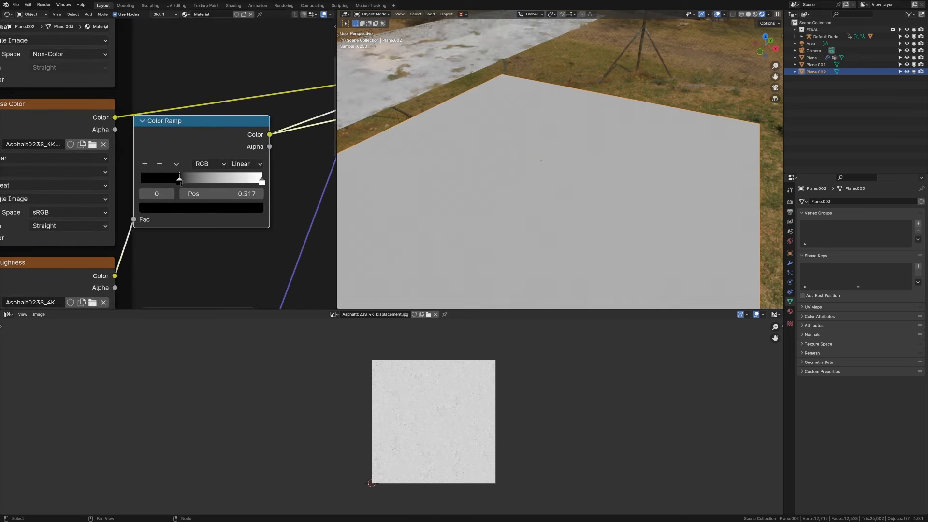
drag(179, 181, 230, 181)
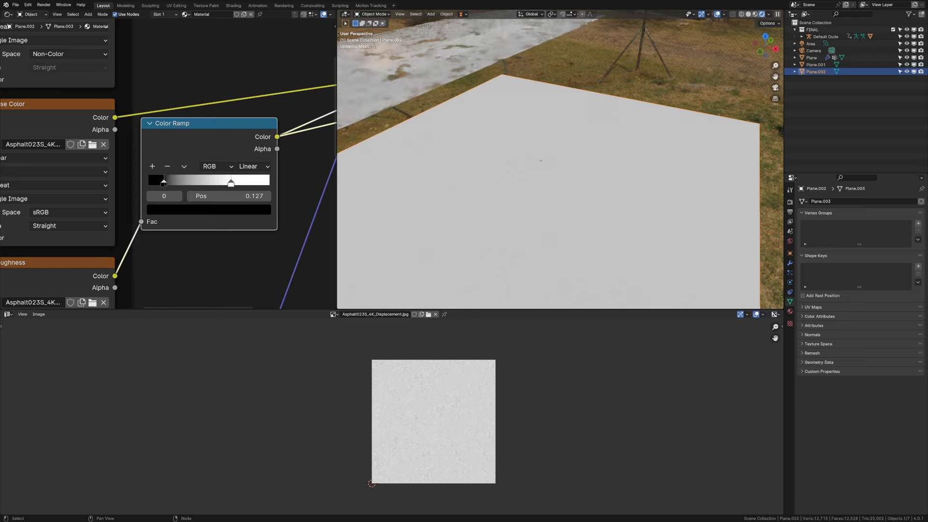
drag(231, 182, 225, 182)
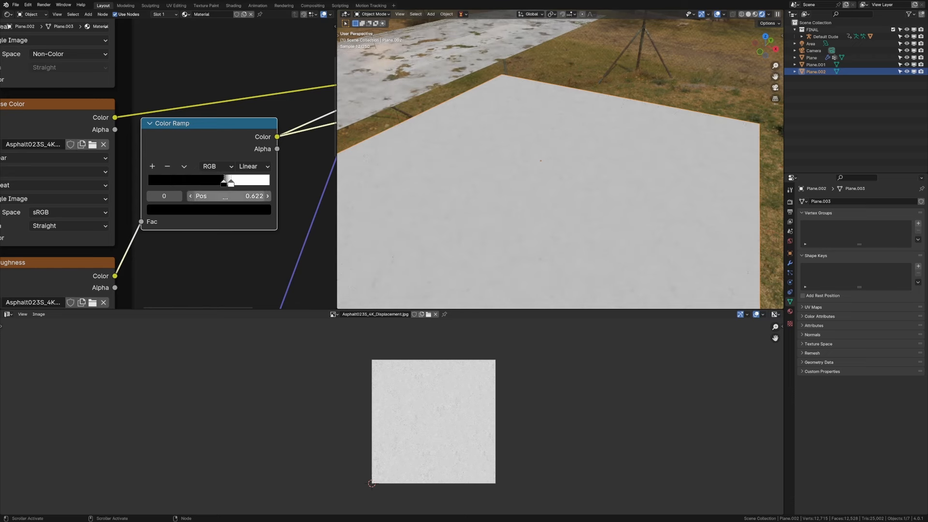
drag(224, 179, 229, 179)
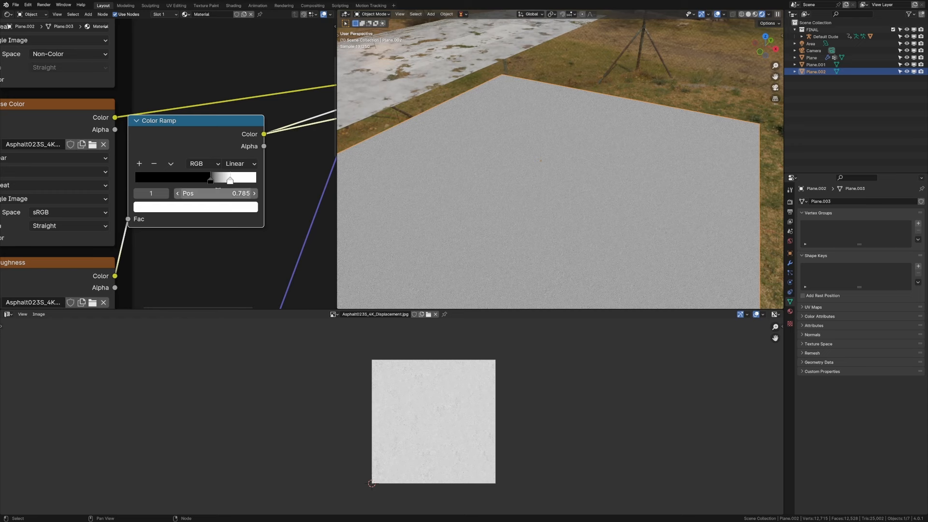
click(195, 206)
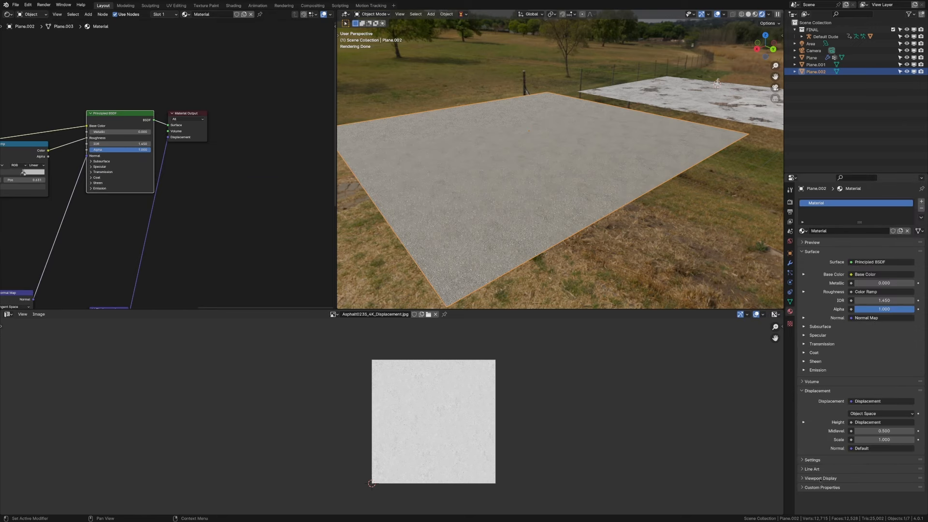
Switch Cycles to the Experimental feature set in Render Properties
click(885, 420)
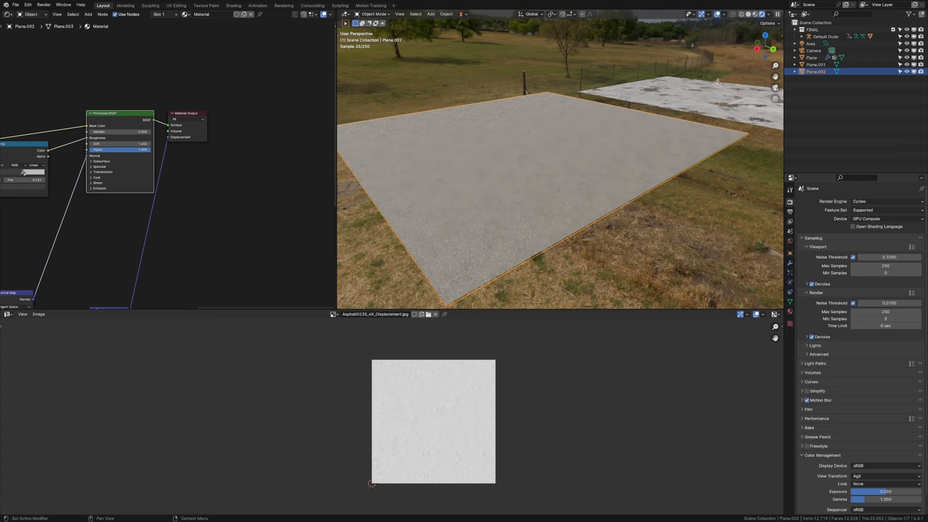
click(887, 210)
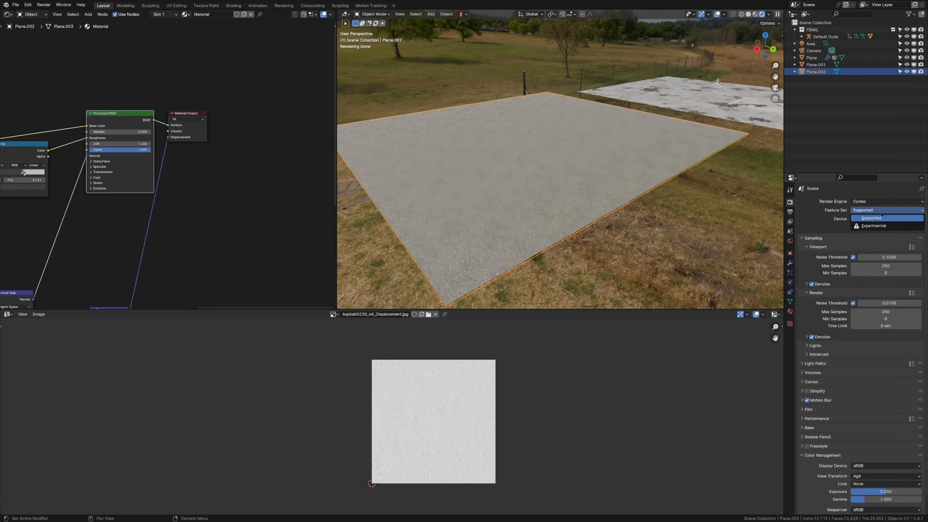
click(874, 226)
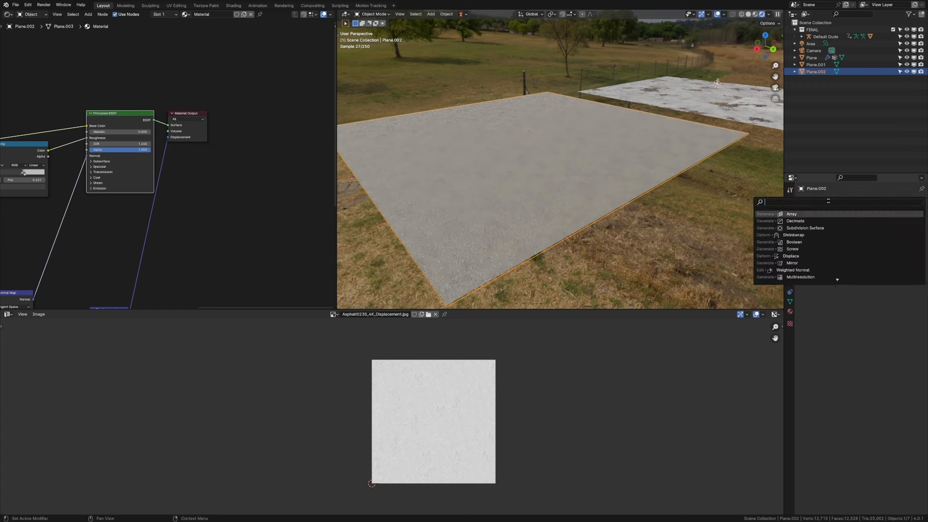
Add a Subdivision Surface modifier to the plane set to Simple
click(805, 227)
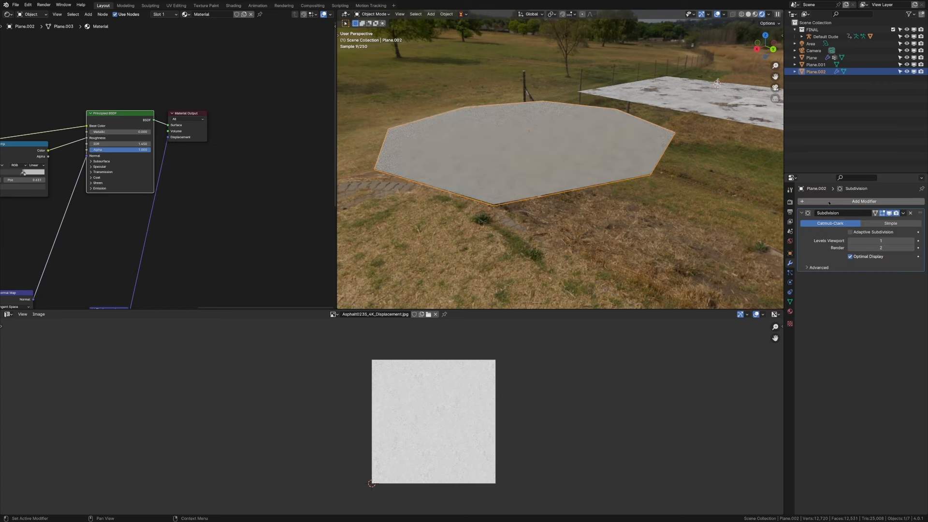
click(890, 223)
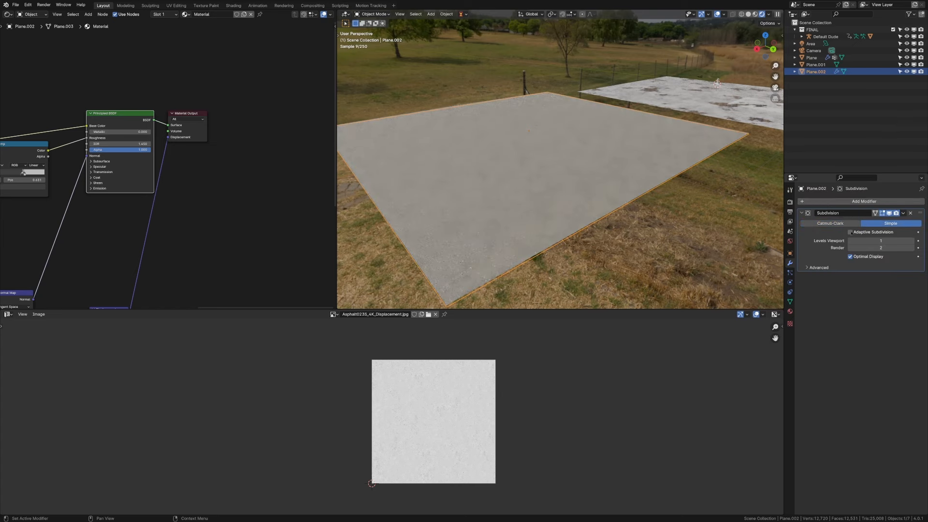
click(850, 232)
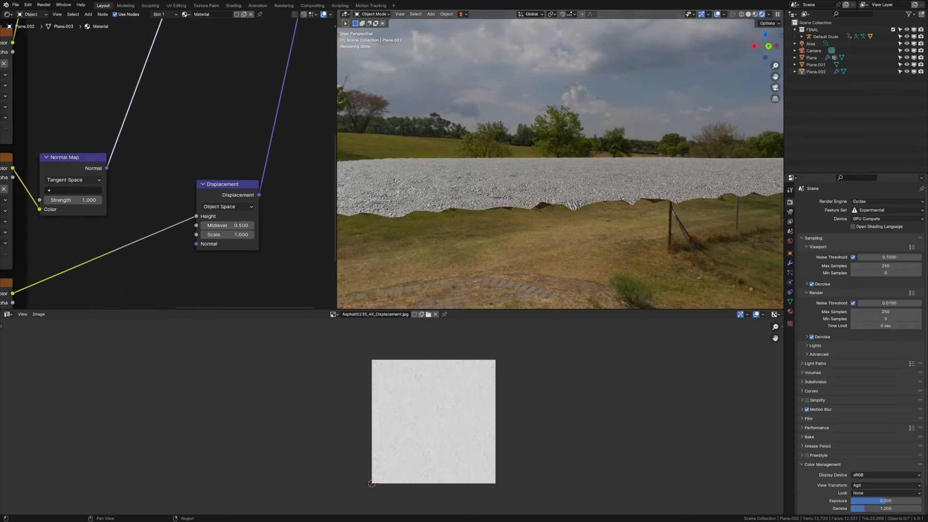
Set the viewport dicing rate to 2 px under Render Subdivision
scroll(down, 3)
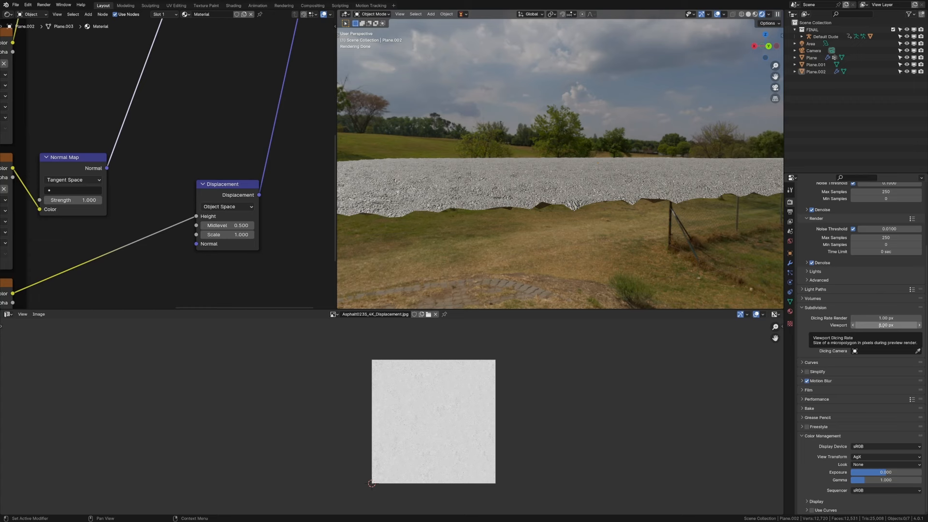
click(885, 324)
text(2)
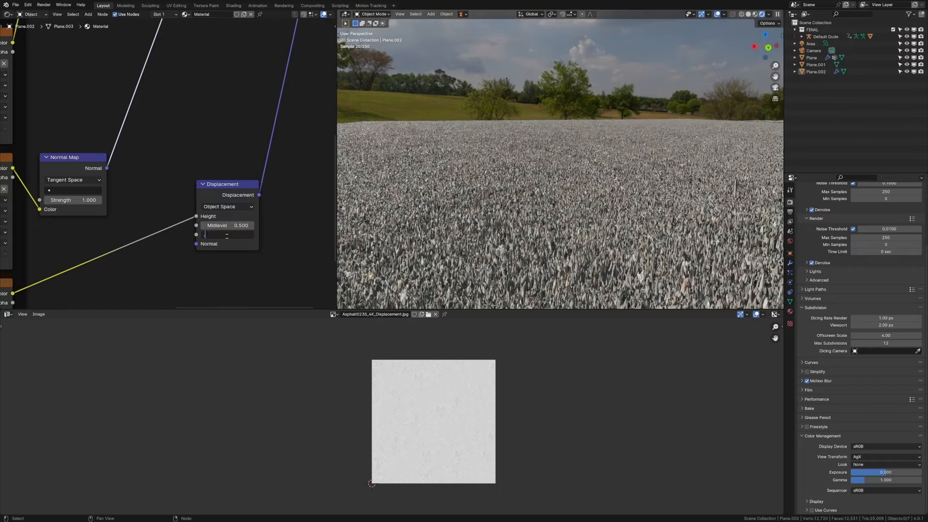
Set the Displacement node's Scale to 0.030
text(0.030)
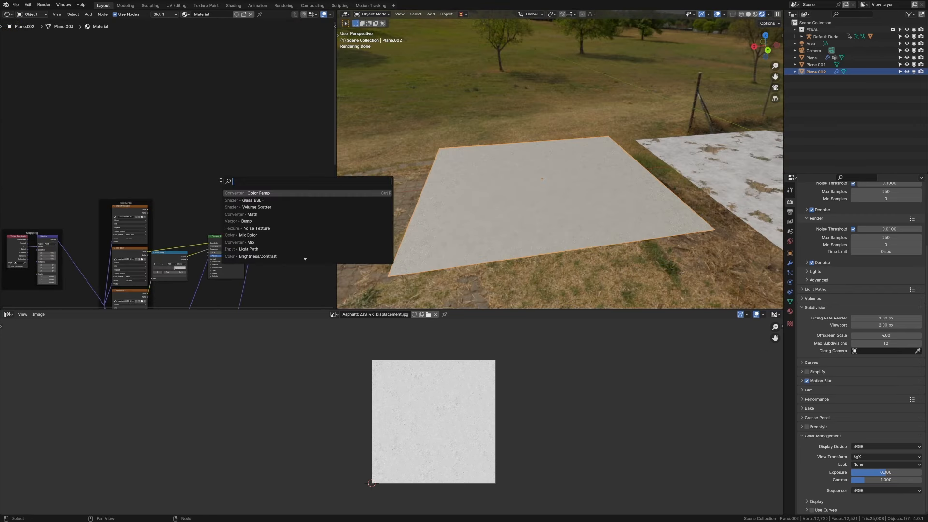
Add a Glass BSDF shader to the material as the water shader
text(glass)
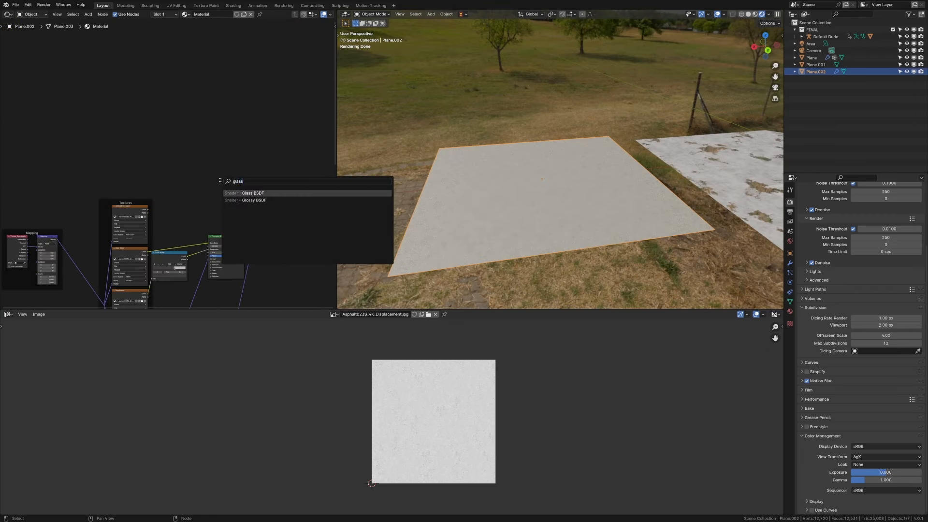
click(252, 193)
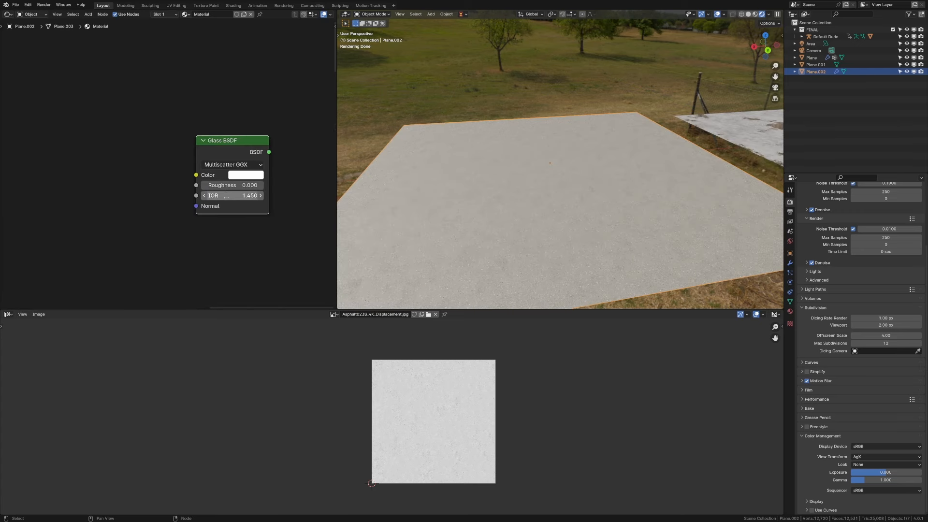
mouse_move(213, 195)
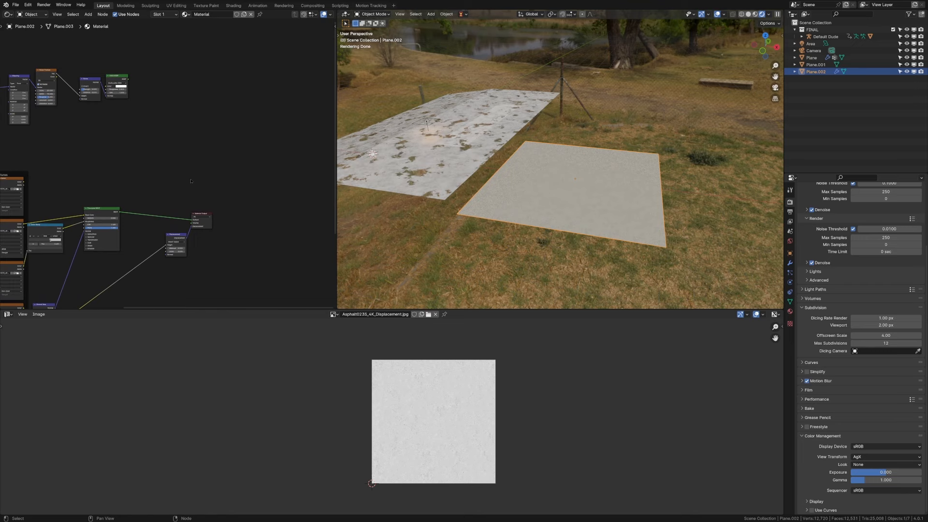
Mix in the glass with a Mix Shader whose Fac is a Noise Texture sharpened by a tightened Color Ramp
text(m)
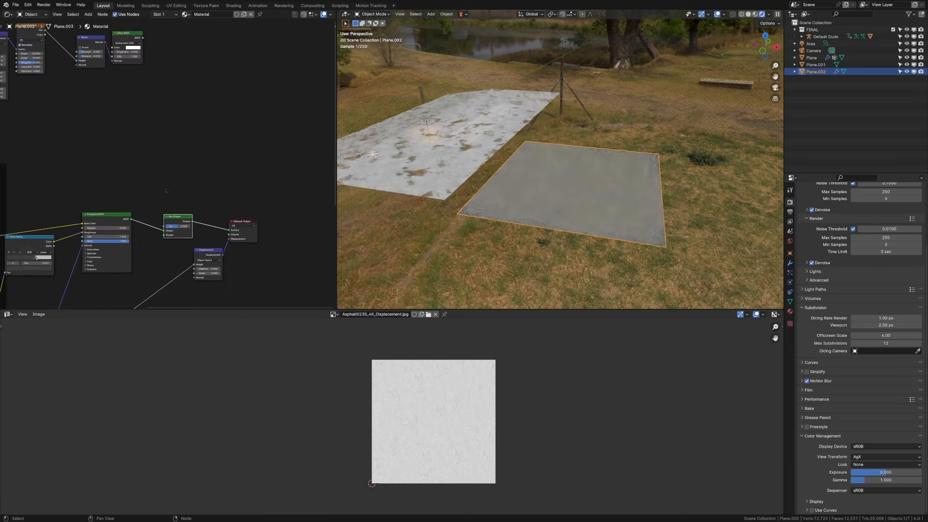
text(noi)
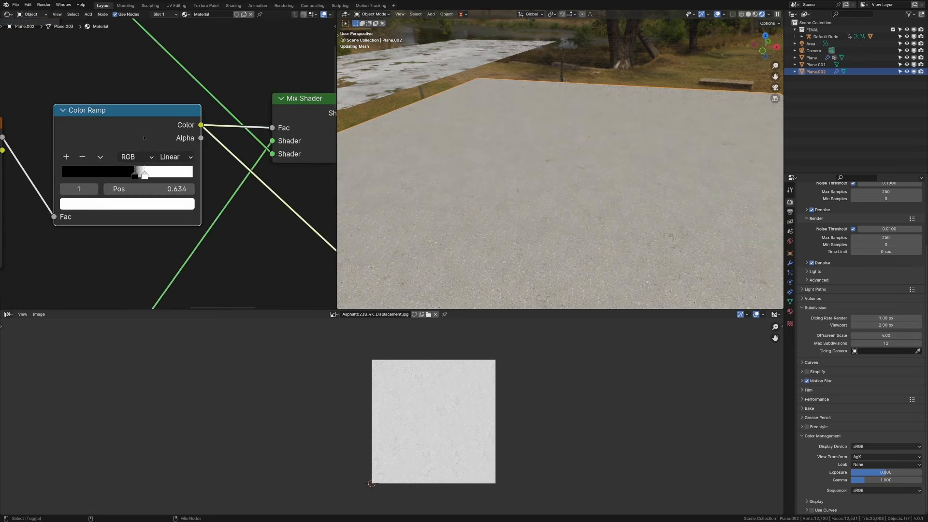
drag(142, 172, 133, 172)
text(mix s)
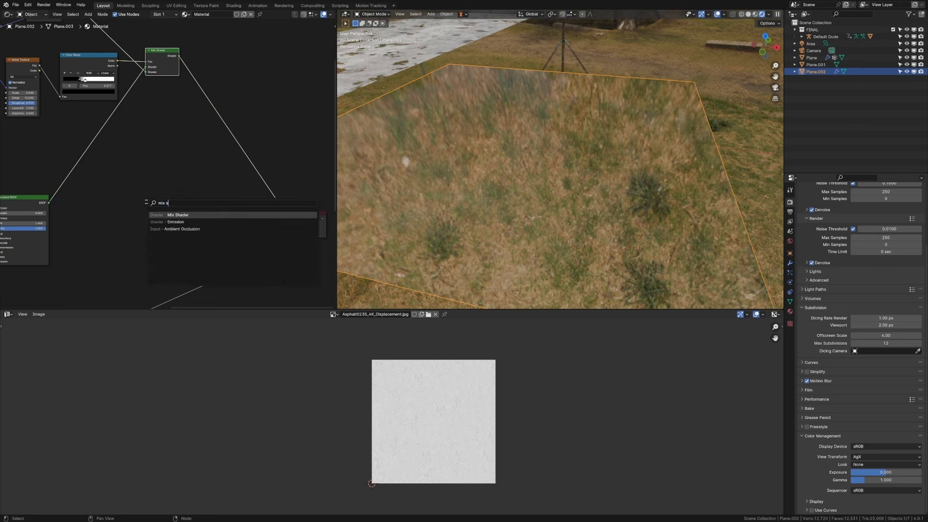
Add a second Mix Shader before the output, masked by a mapped Noise Texture for puddle patches
click(178, 214)
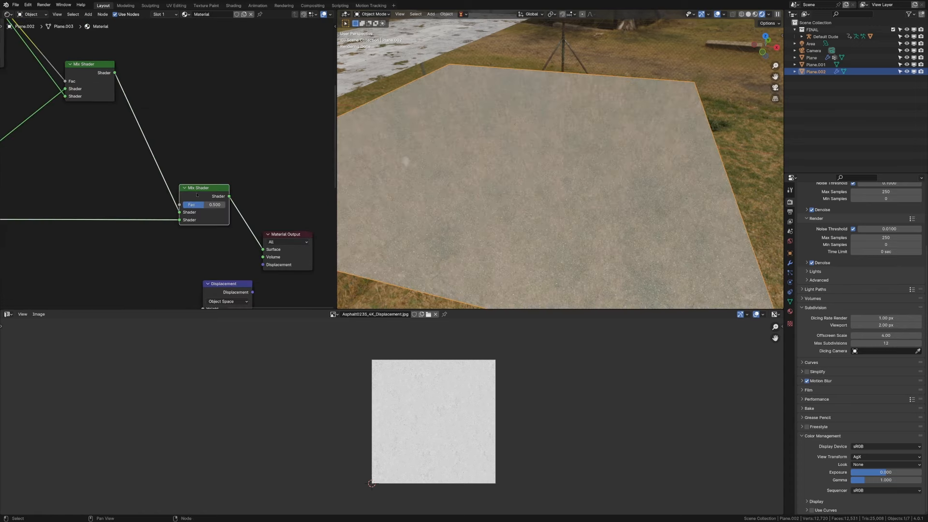
text(noi)
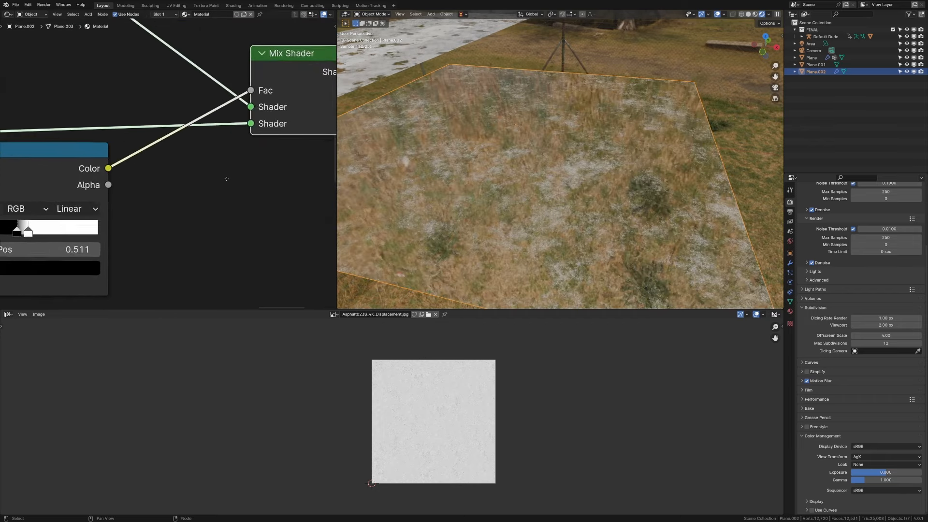
scroll(down, 3)
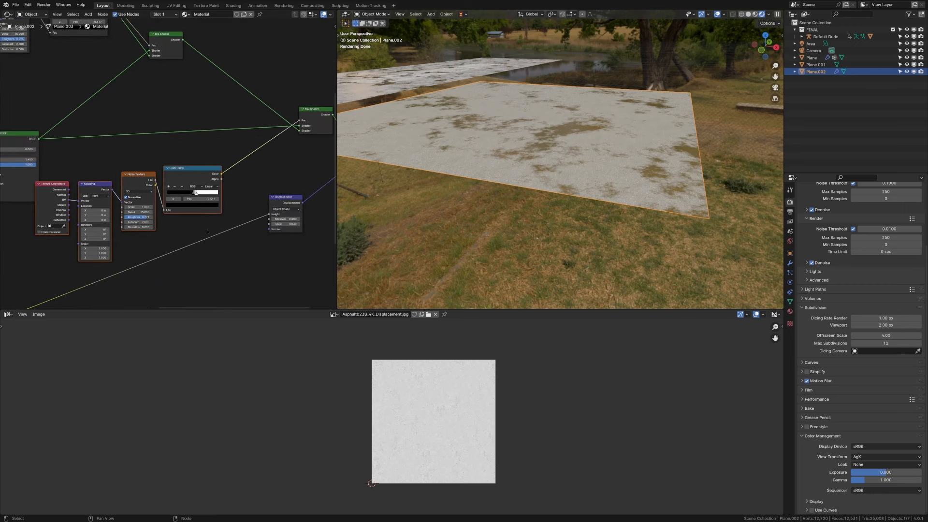
Add a color-mixing node found by searching 'mix col' for the puddle mask
text(mix col)
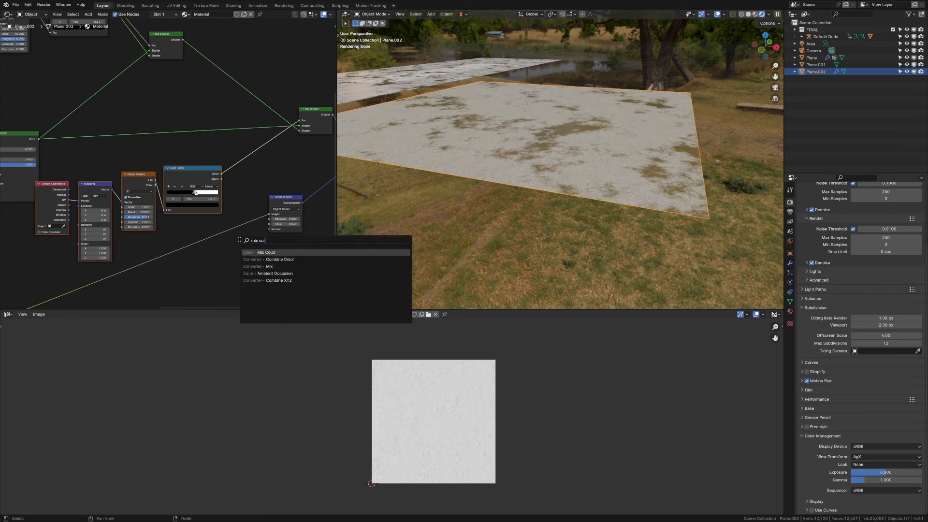
click(270, 265)
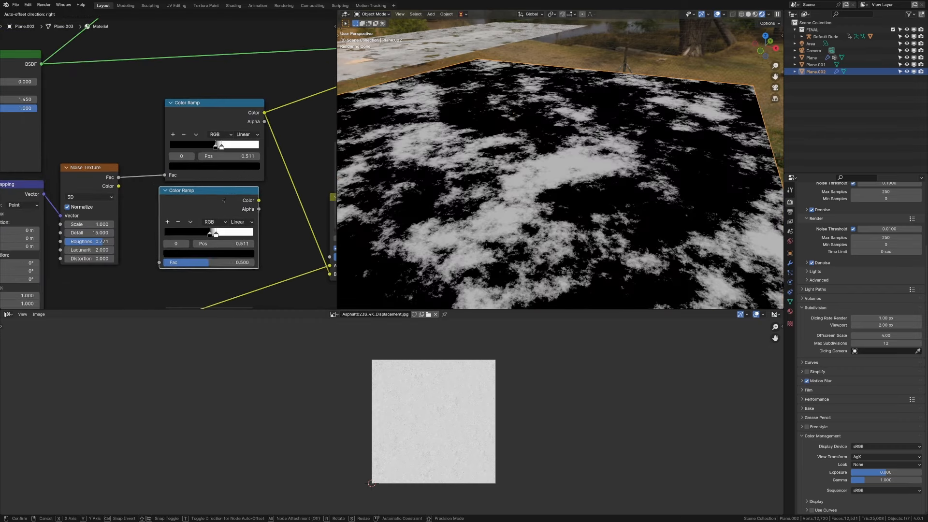
Place the duplicated Color Ramp and set its inverted stops around position 0.535 for a sharp puddle mask
click(188, 219)
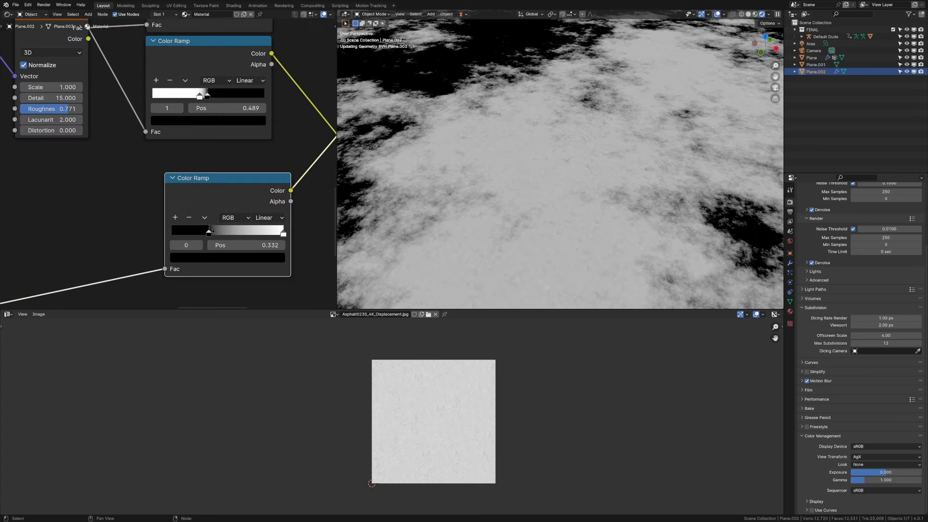
drag(208, 231, 251, 231)
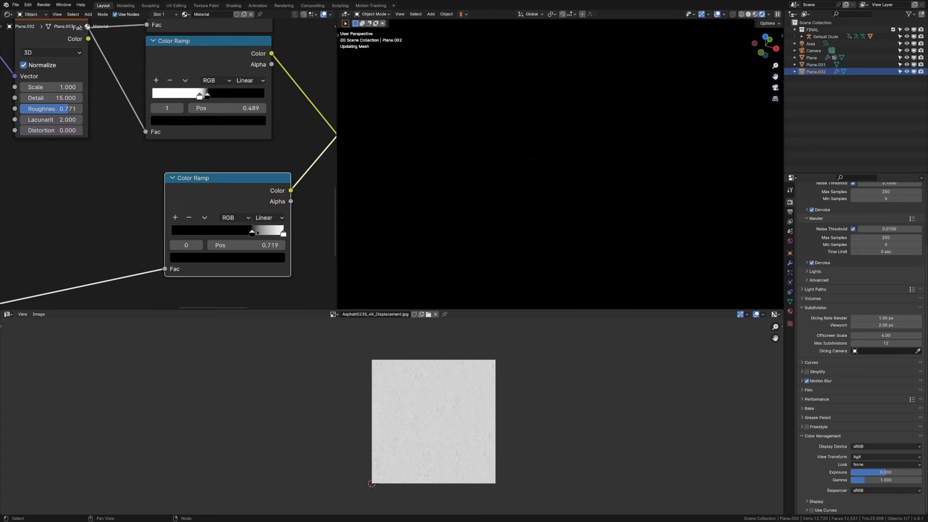
drag(251, 232, 256, 232)
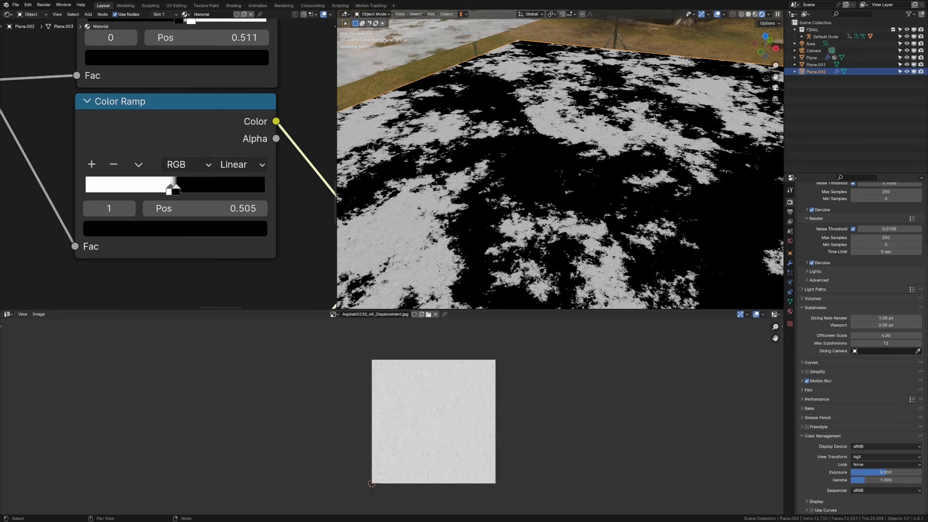
drag(171, 184, 179, 184)
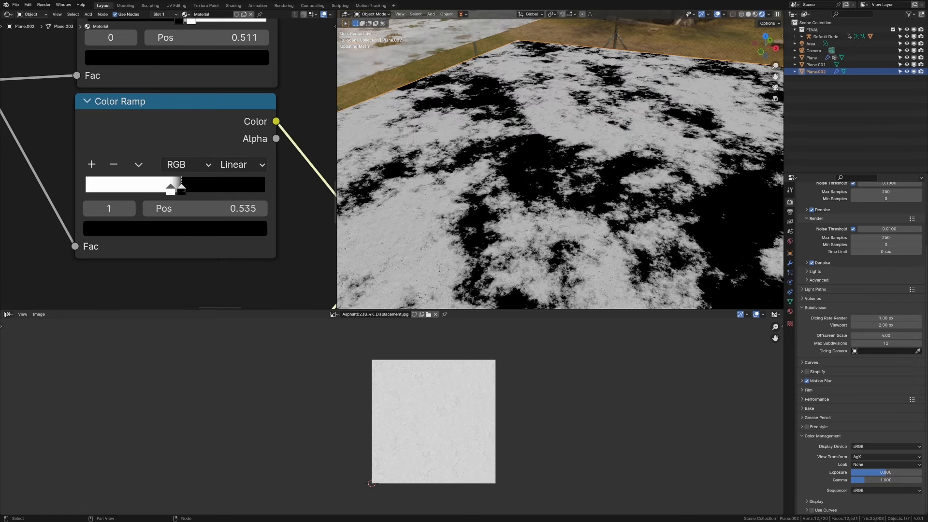